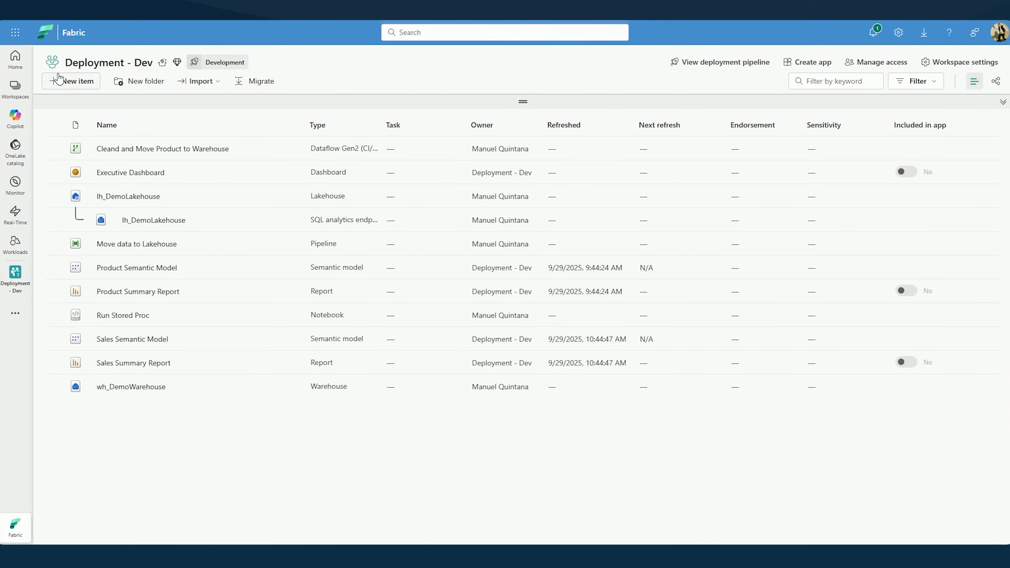
# Search the new-item catalog for 'org' in the Deployment - Dev workspace, then dismiss it without creating anything.
pyautogui.click(71, 80)
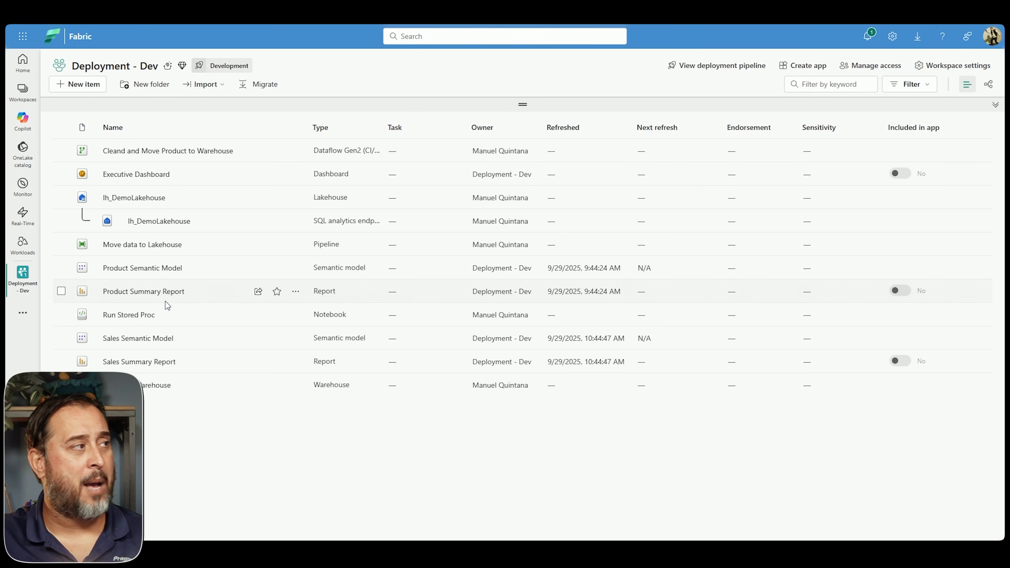
pyautogui.click(77, 83)
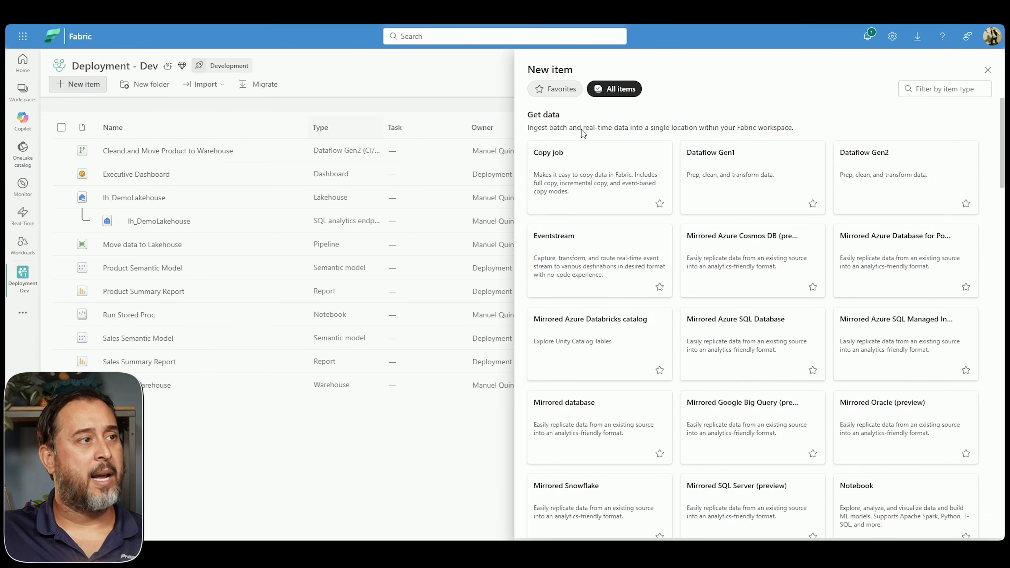
pyautogui.write('org')
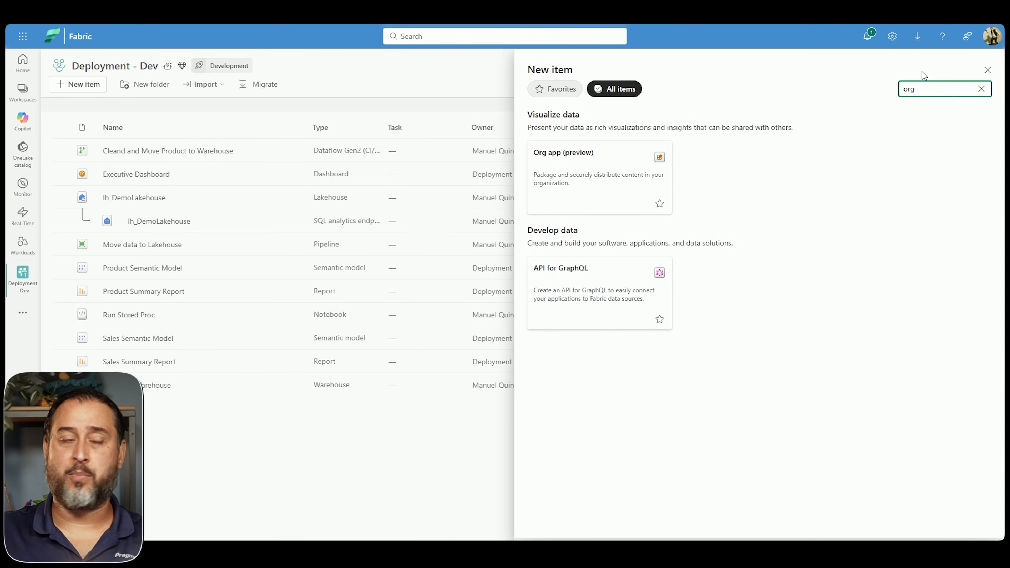
pyautogui.click(986, 69)
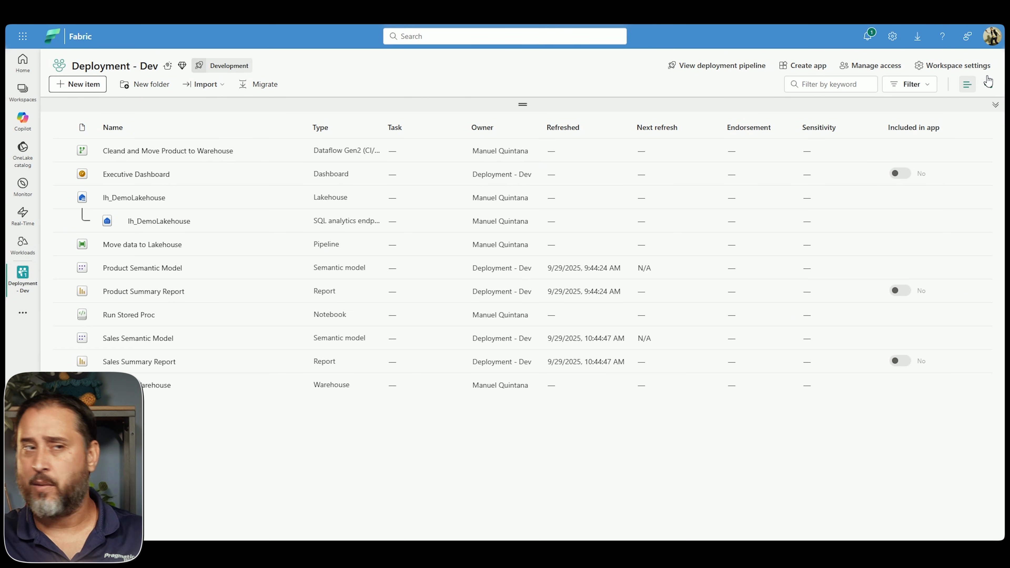
# In the admin portal Tenant settings, filter for the org app setting and confirm it is enabled for the entire organization.
pyautogui.click(892, 37)
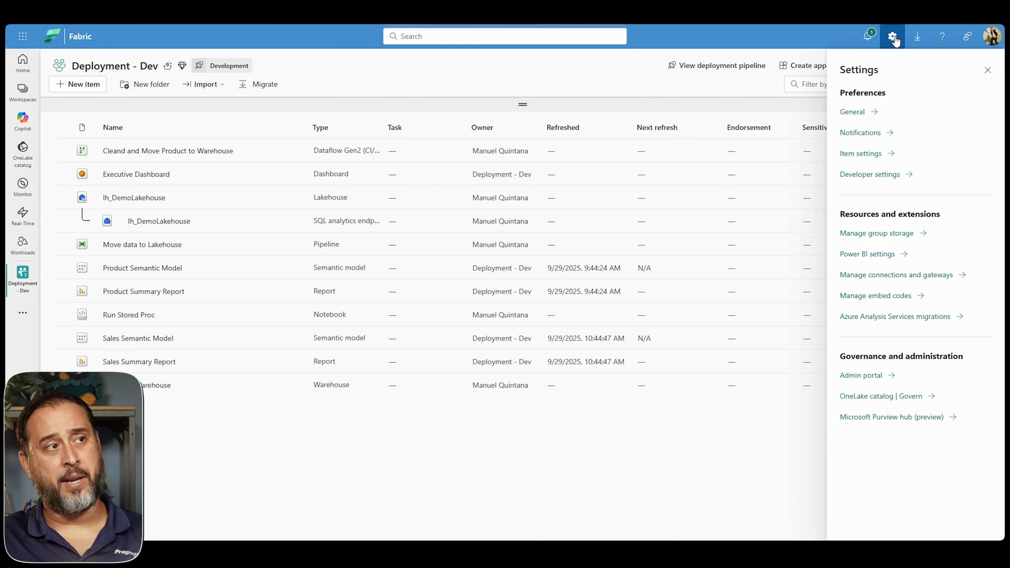
pyautogui.click(860, 375)
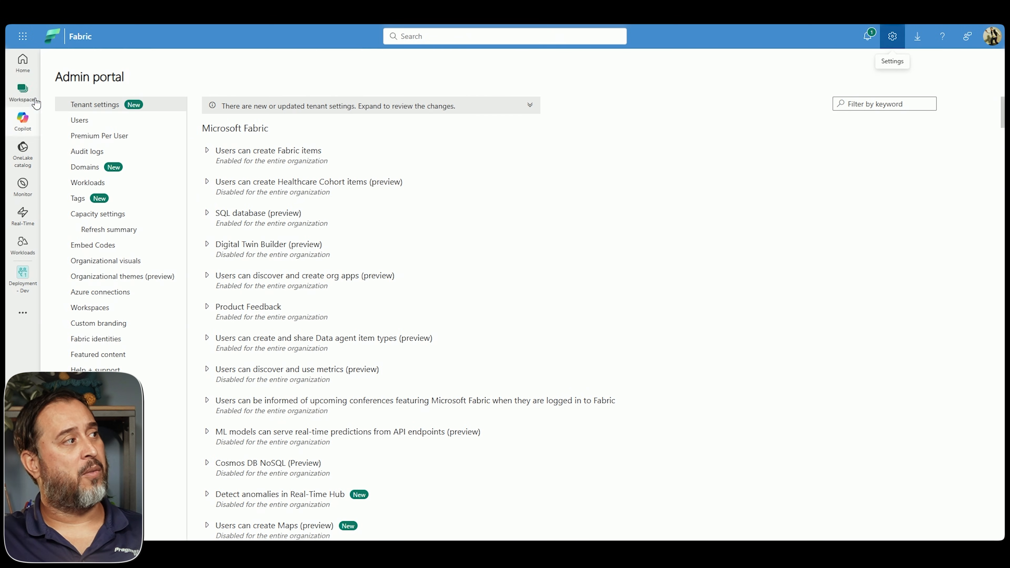
pyautogui.write('org app')
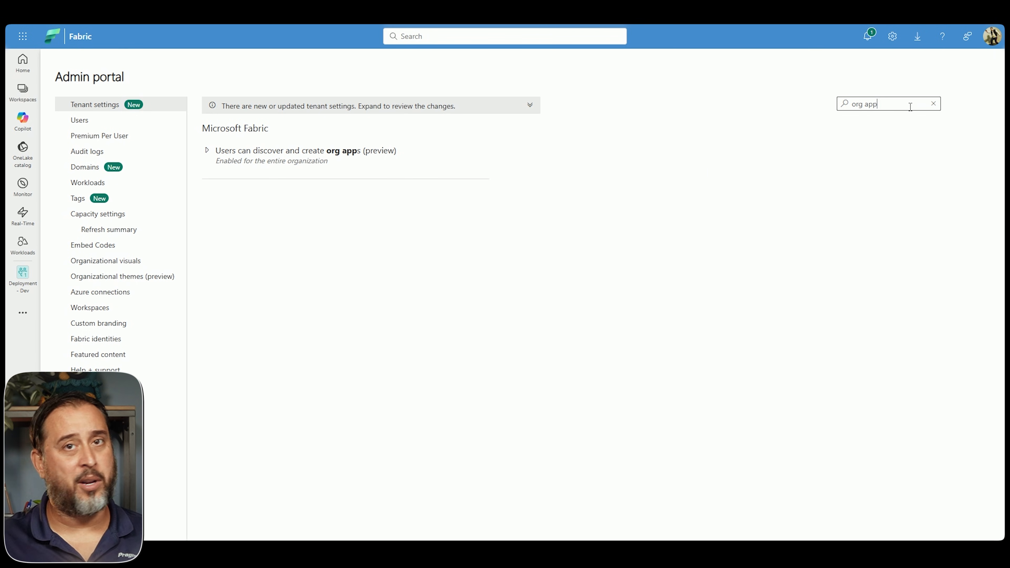
pyautogui.click(207, 150)
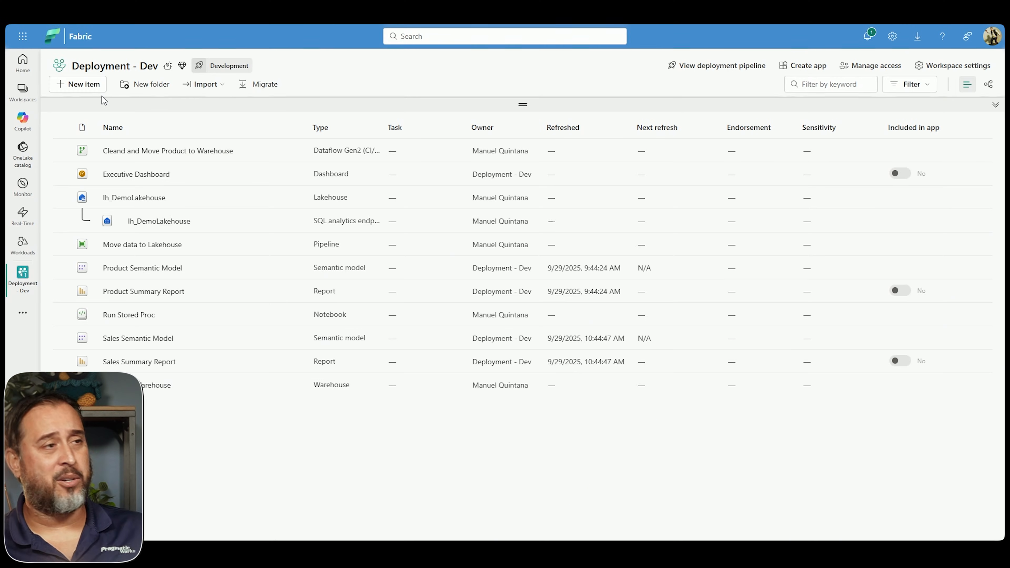
pyautogui.moveTo(135, 174)
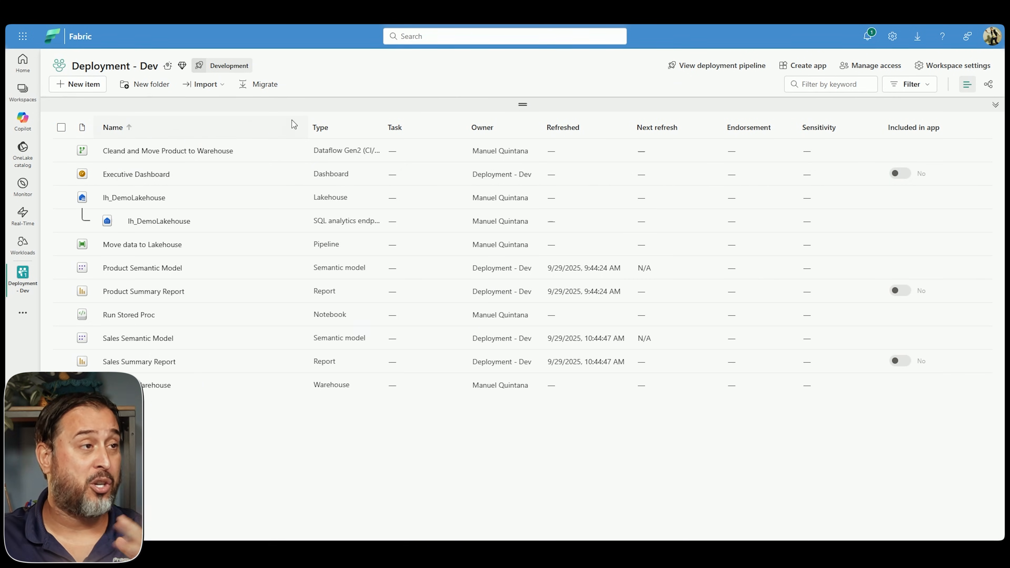
# Start a workspace app with description 'test', discard it unpublished, and filter new items for 'org'.
pyautogui.click(803, 66)
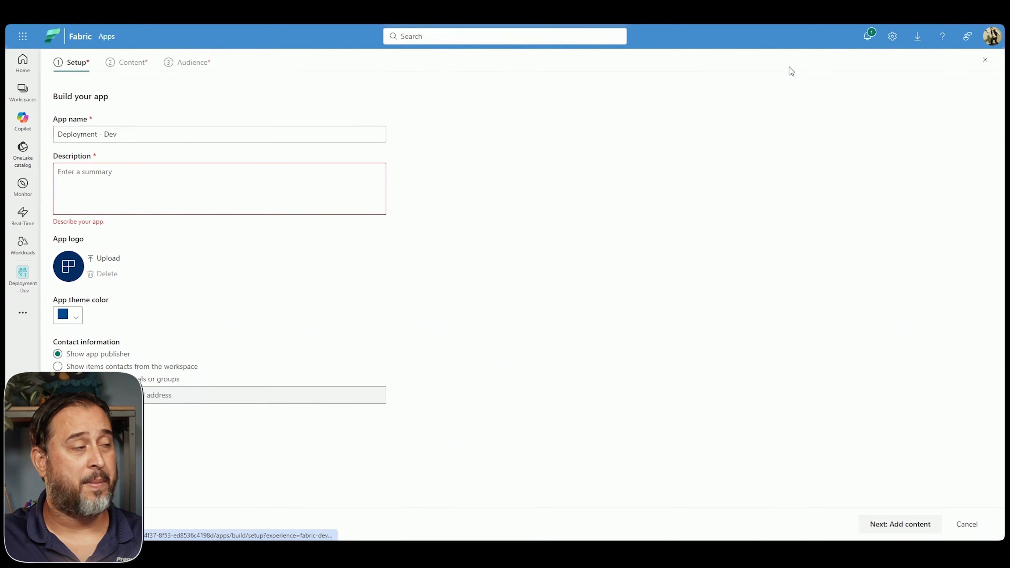
pyautogui.write('test')
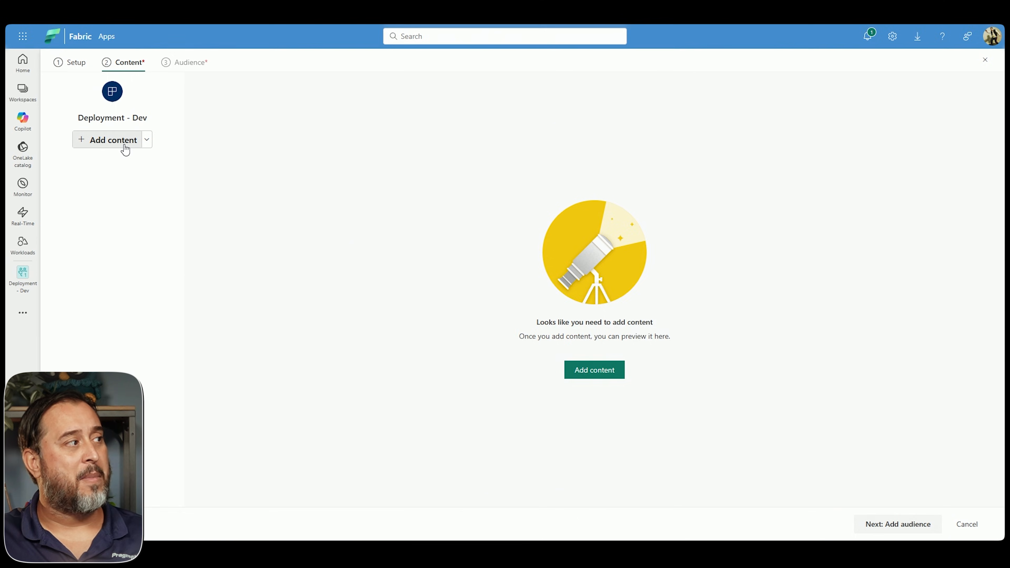
pyautogui.click(113, 140)
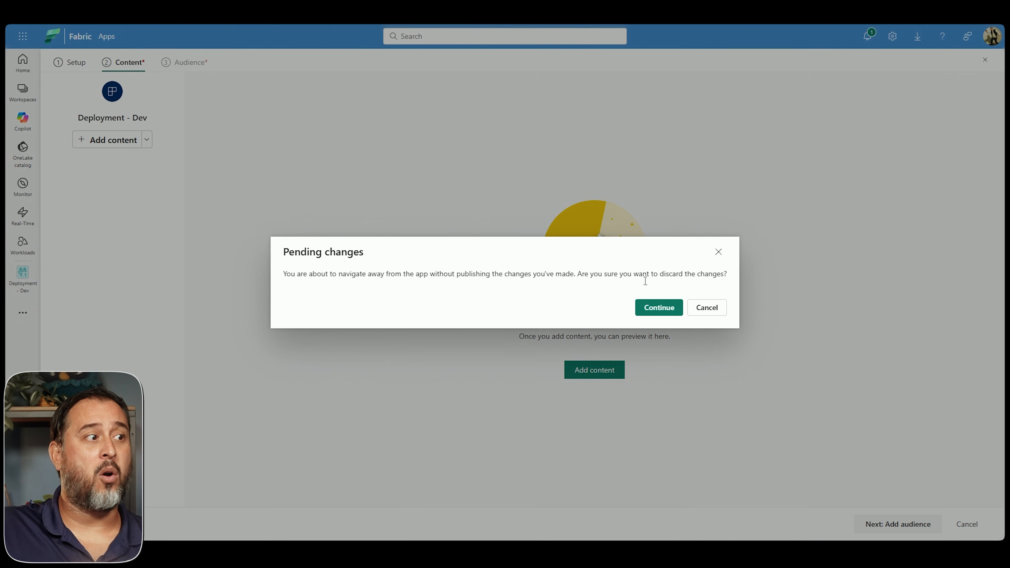
pyautogui.click(657, 307)
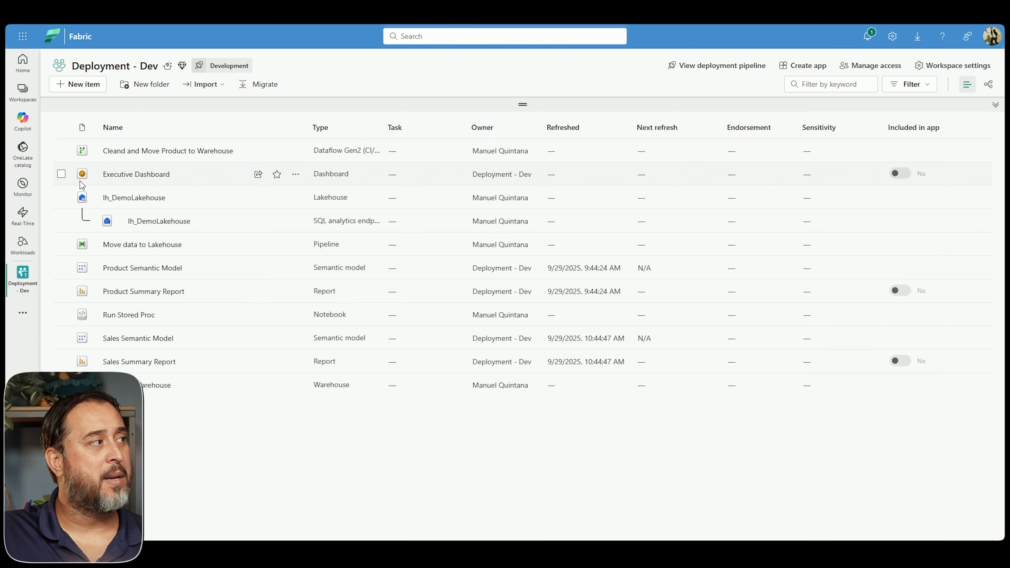
pyautogui.moveTo(541, 114)
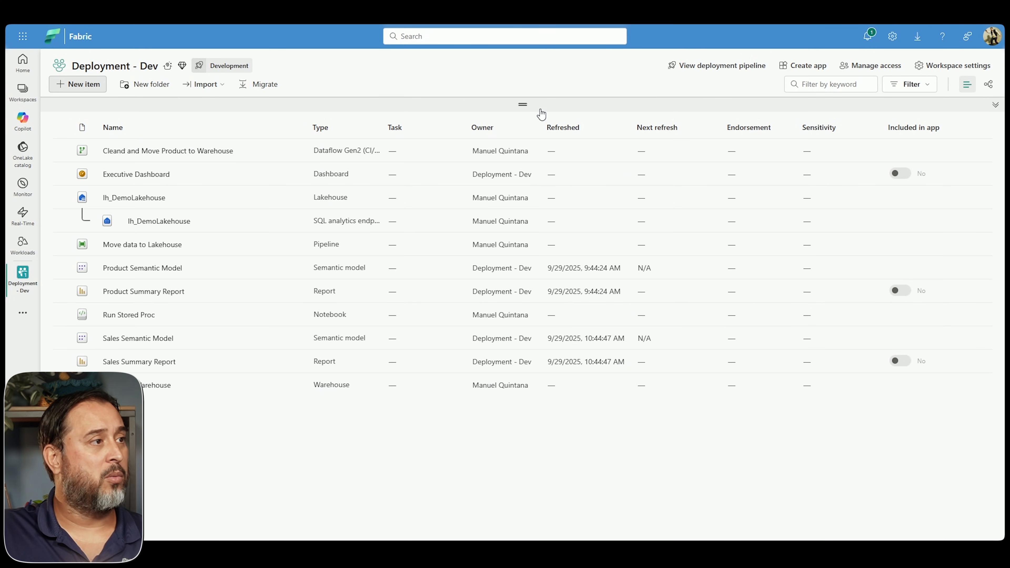
pyautogui.write('org')
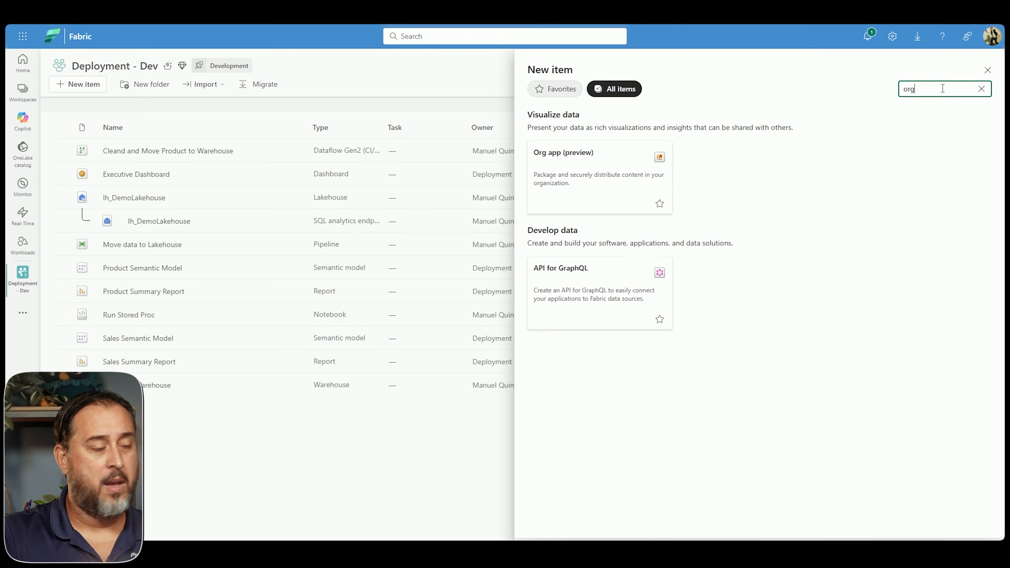
# Name the new org app Org App 1 and create it in Deployment - Dev, landing in its empty editor.
pyautogui.click(598, 167)
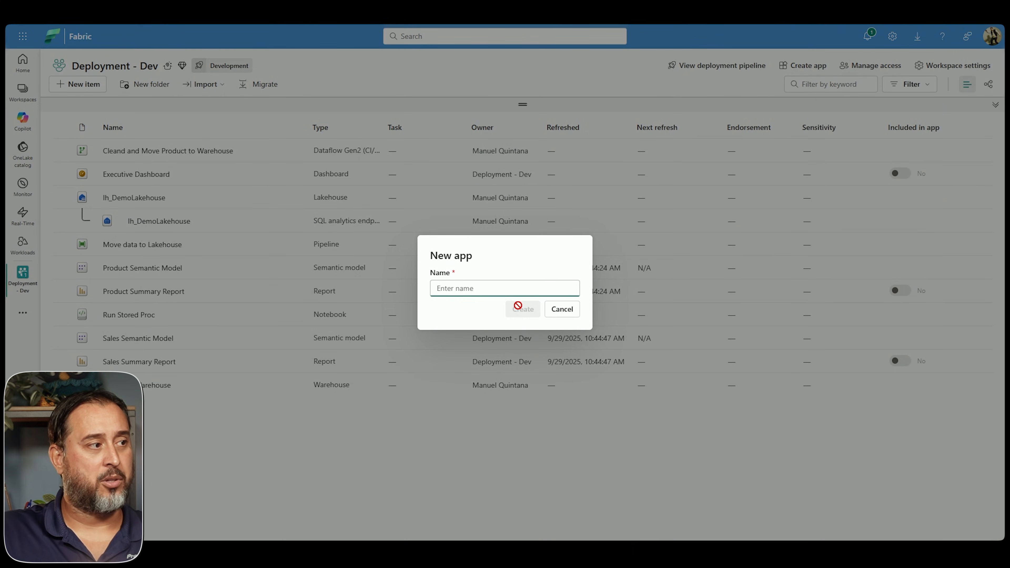
pyautogui.write('Org Appo')
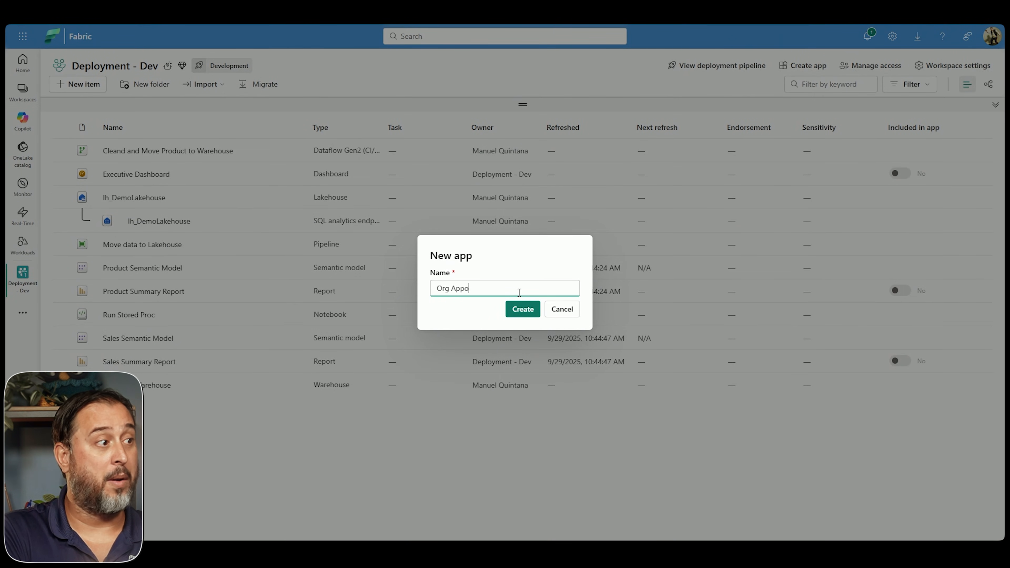
pyautogui.click(522, 309)
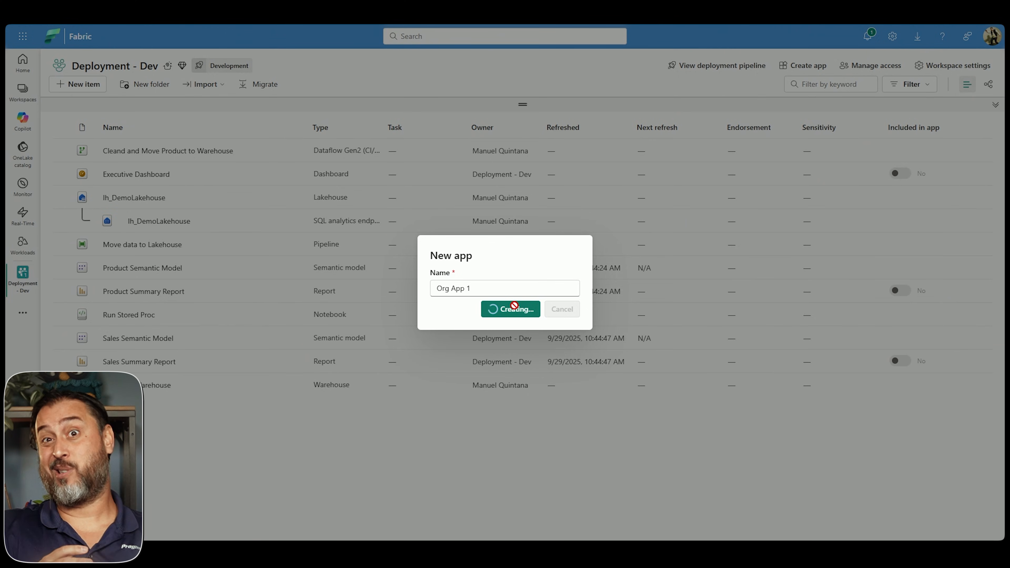
pyautogui.click(509, 309)
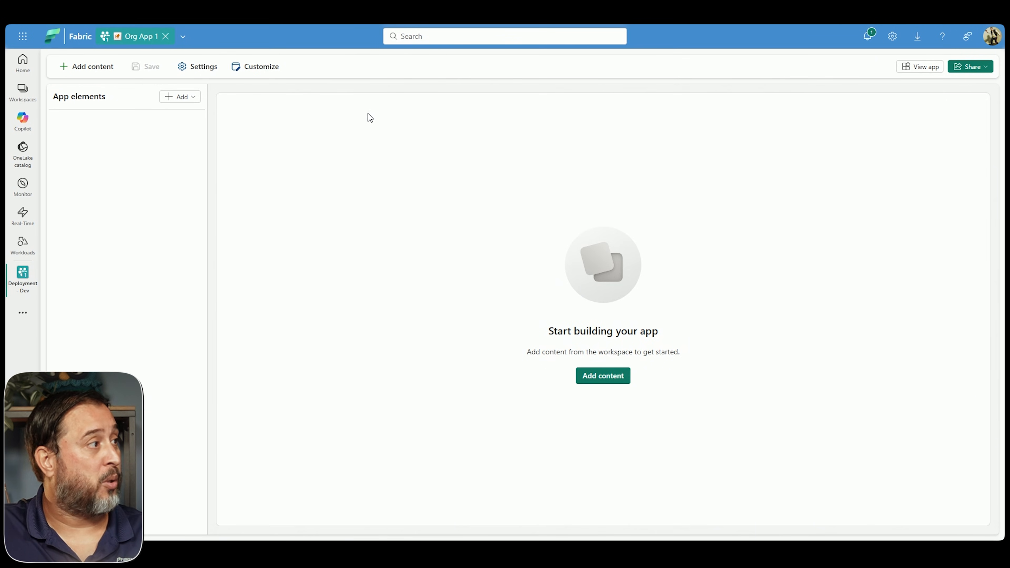
# Choose Add > Workspace content to list Deployment - Dev items available for the app.
pyautogui.click(180, 97)
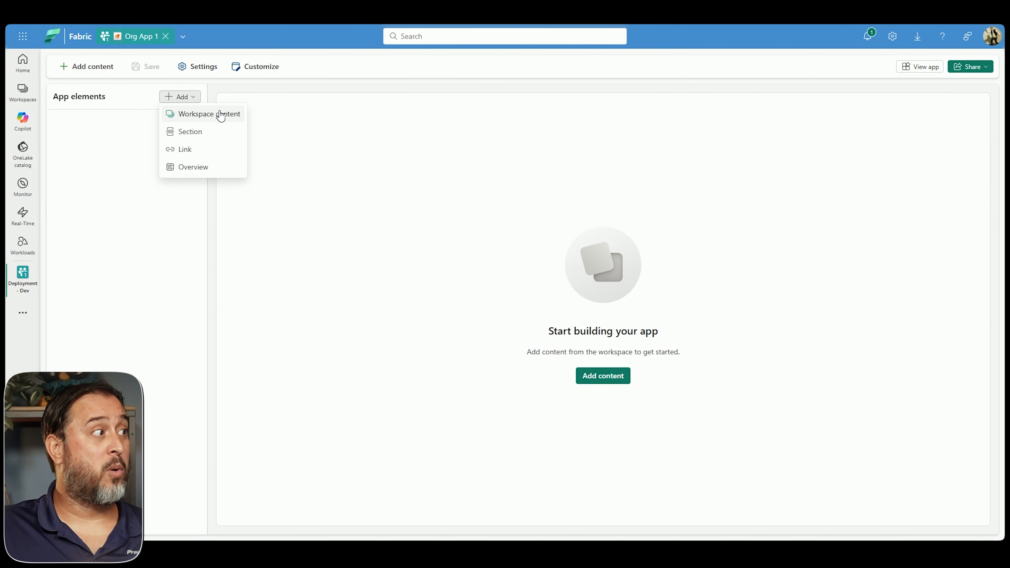
pyautogui.click(208, 115)
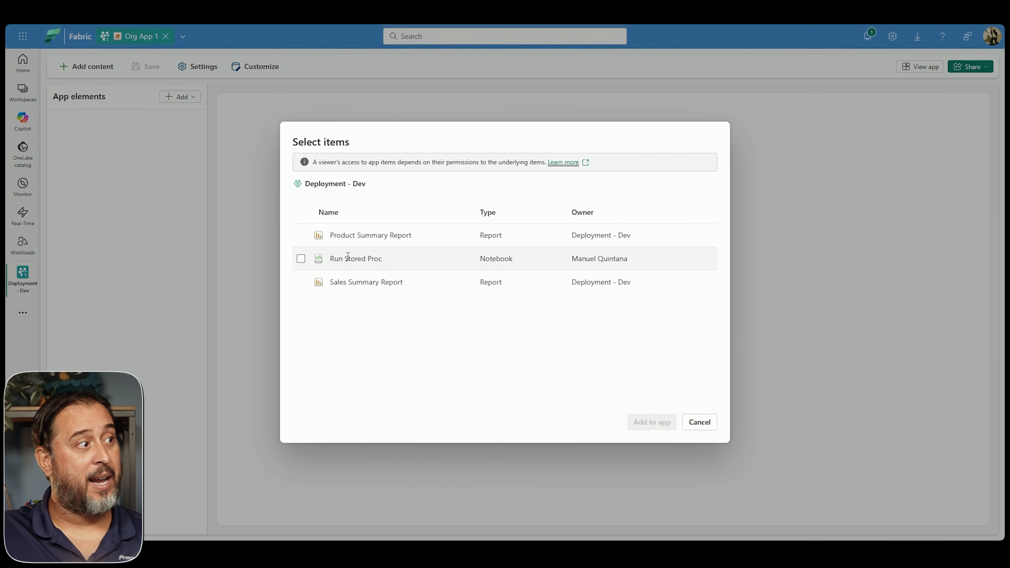
pyautogui.moveTo(355, 258)
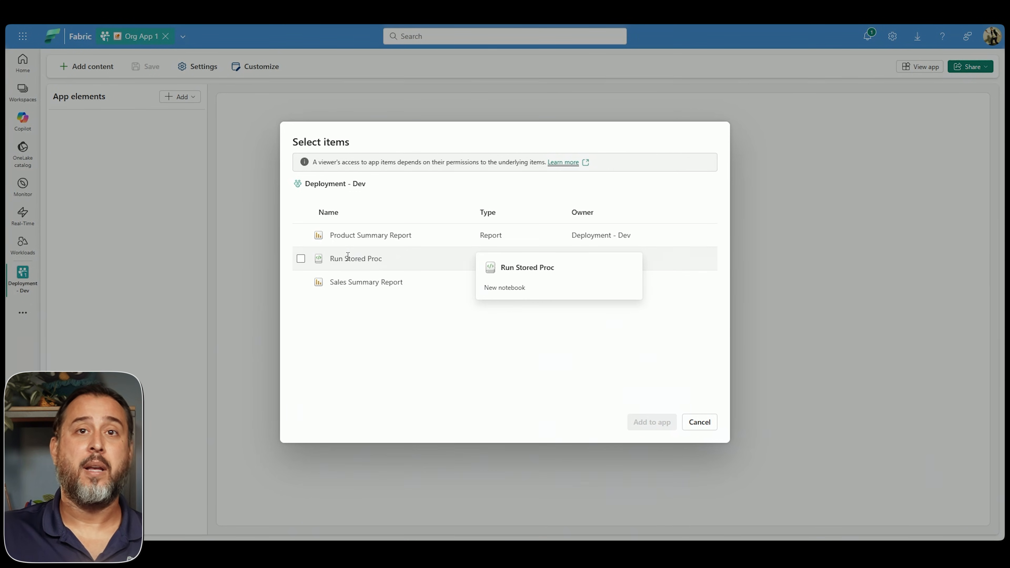
pyautogui.moveTo(449, 336)
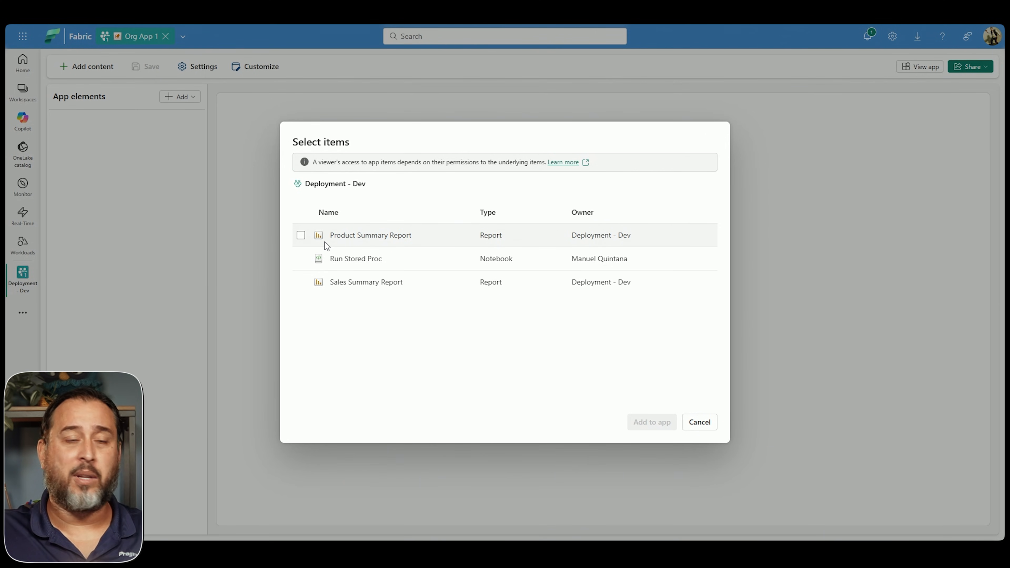
# Add Product Summary Report to Org App 1 and display its dashboard in the editor.
pyautogui.click(300, 235)
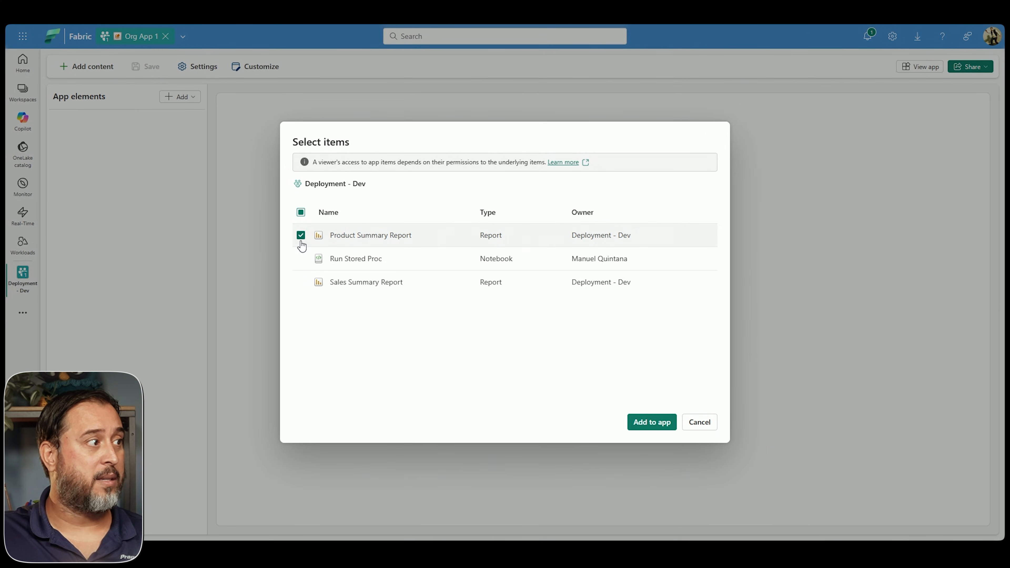
pyautogui.click(650, 422)
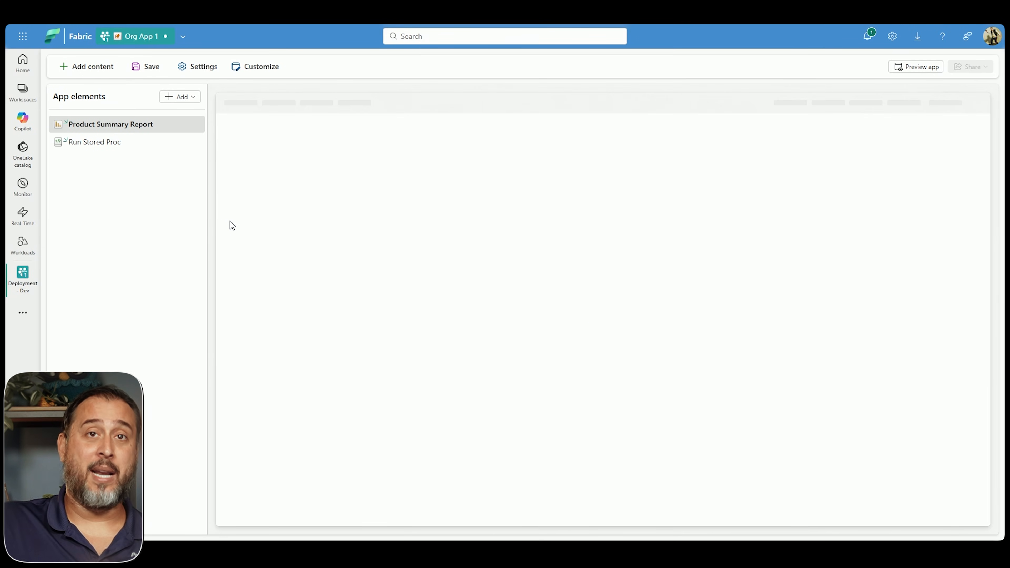
pyautogui.click(110, 123)
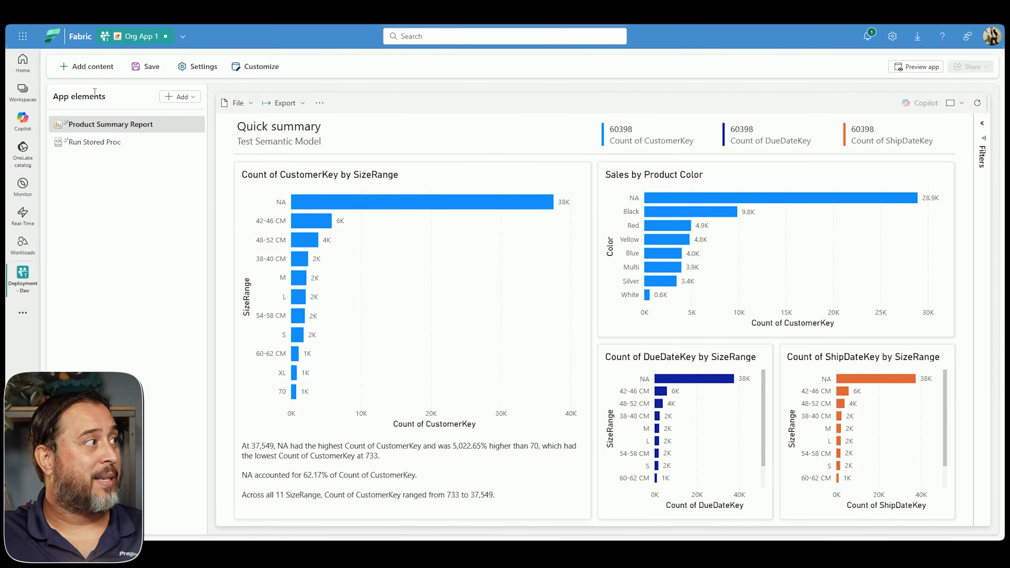
# Start a new overview page from Add > Overview, then cancel without creating it.
pyautogui.click(180, 96)
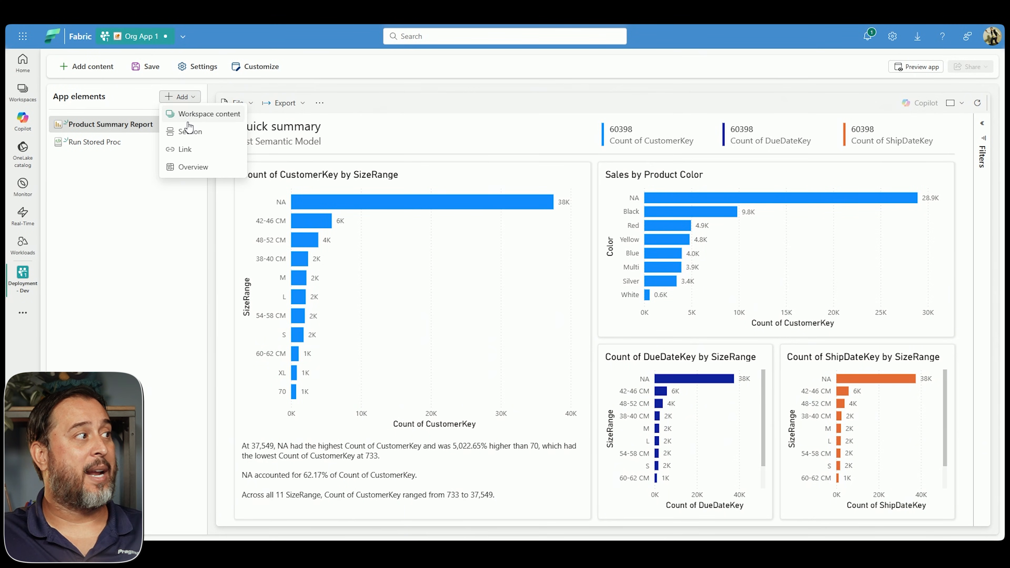
pyautogui.moveTo(208, 113)
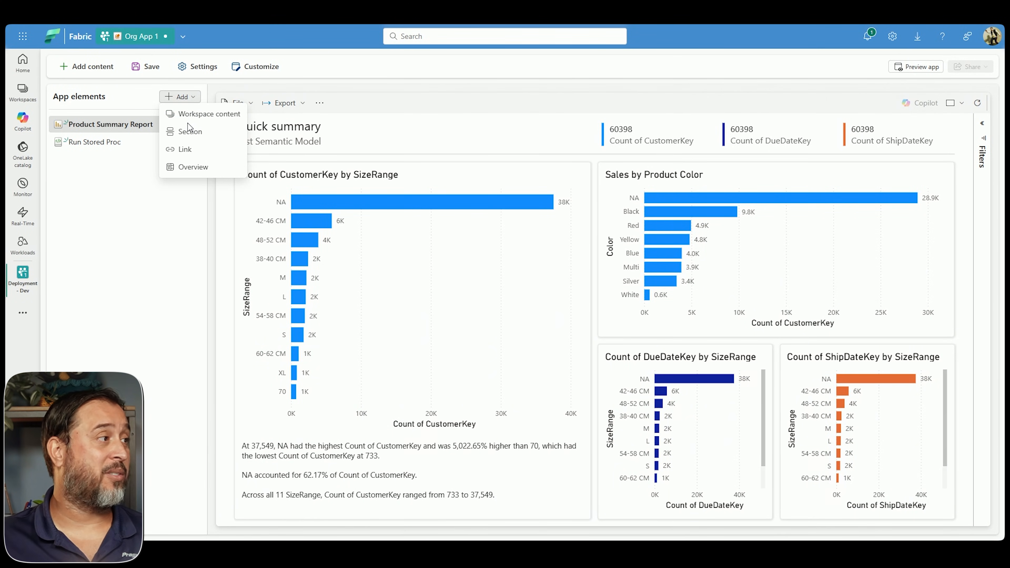
pyautogui.moveTo(193, 167)
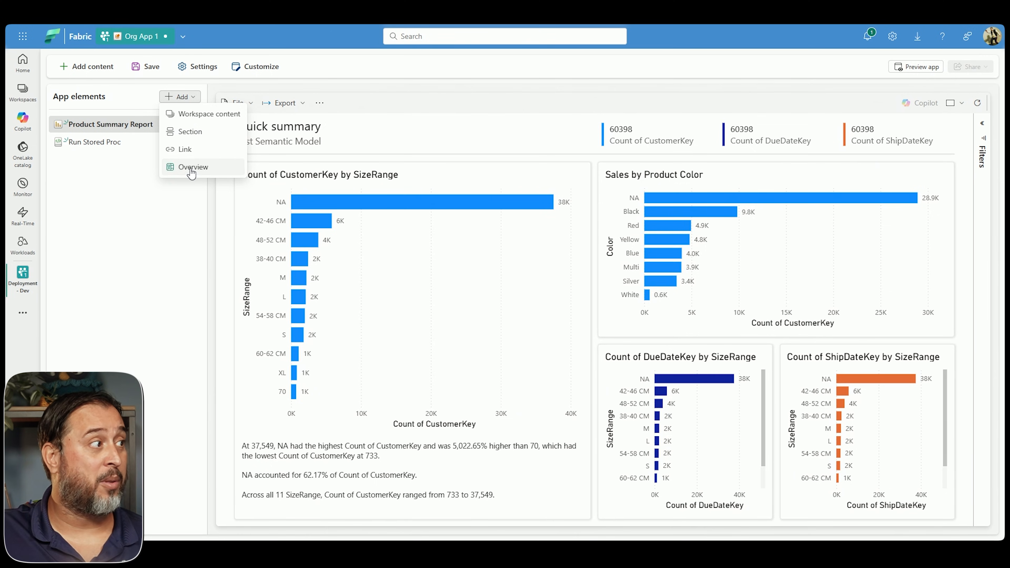
pyautogui.click(193, 166)
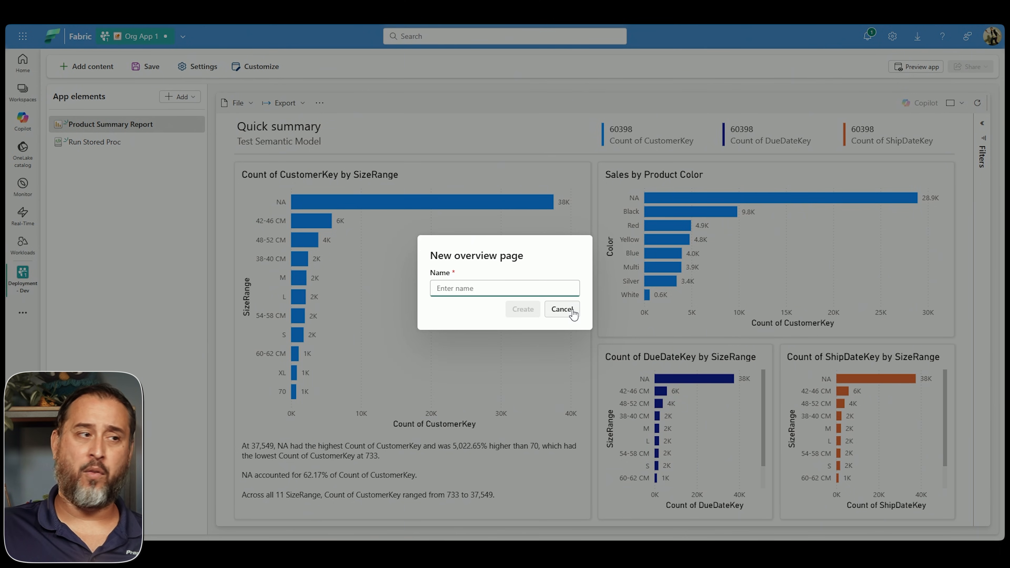
pyautogui.click(561, 309)
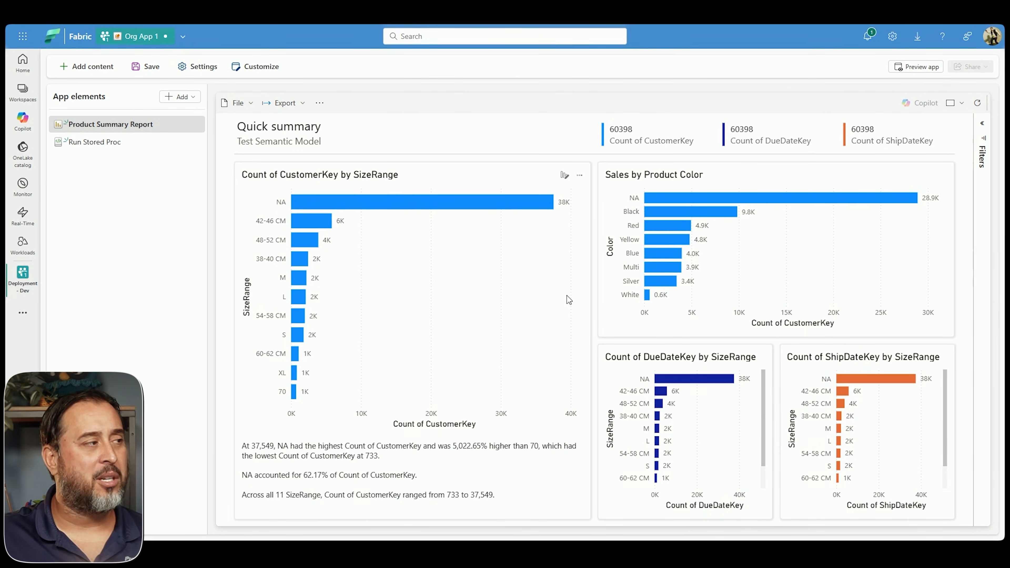
pyautogui.moveTo(528, 295)
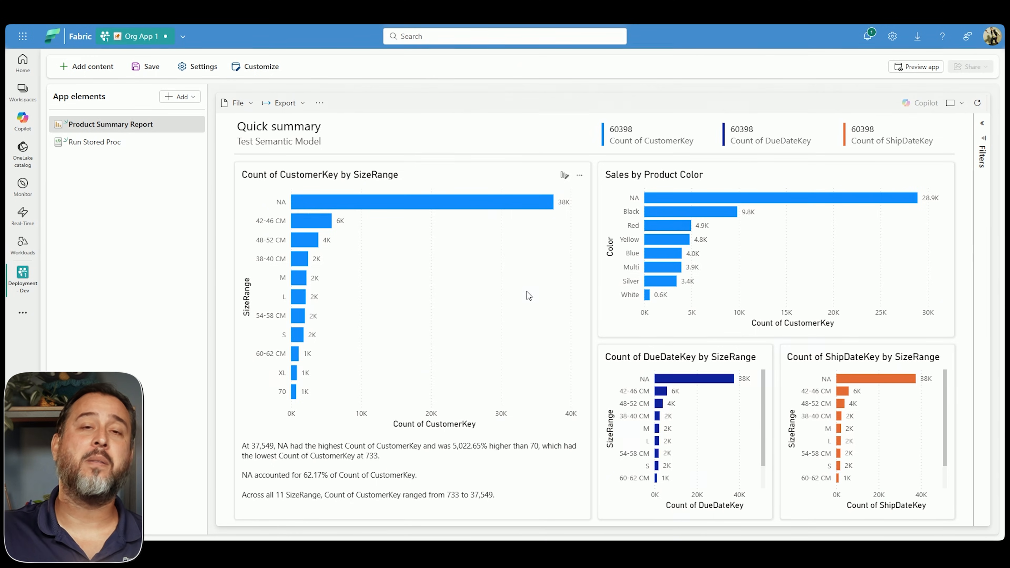
# Review the app's branding and theme settings, close them unchanged, and show Product Summary Report again.
pyautogui.click(260, 66)
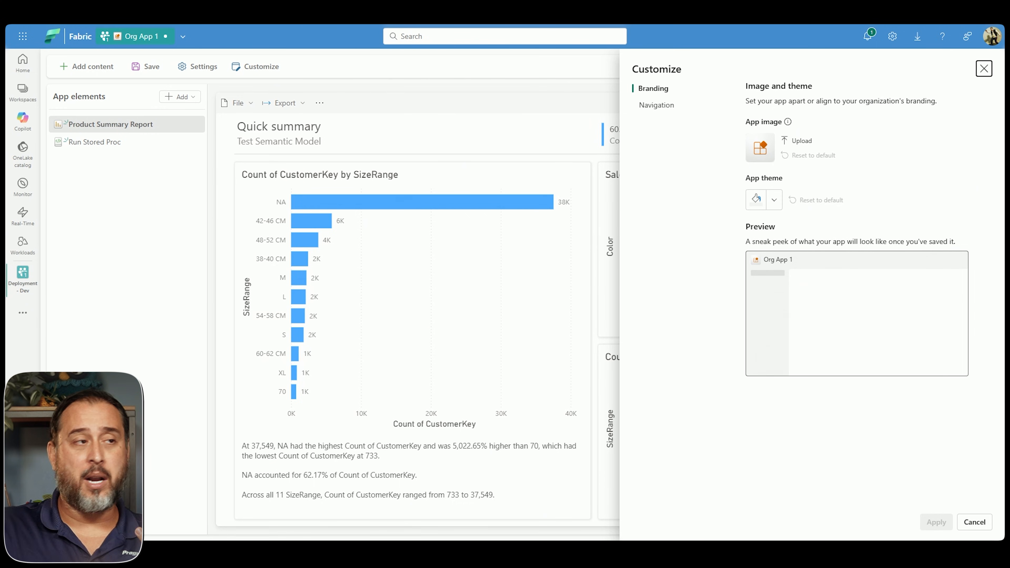
pyautogui.moveTo(983, 68)
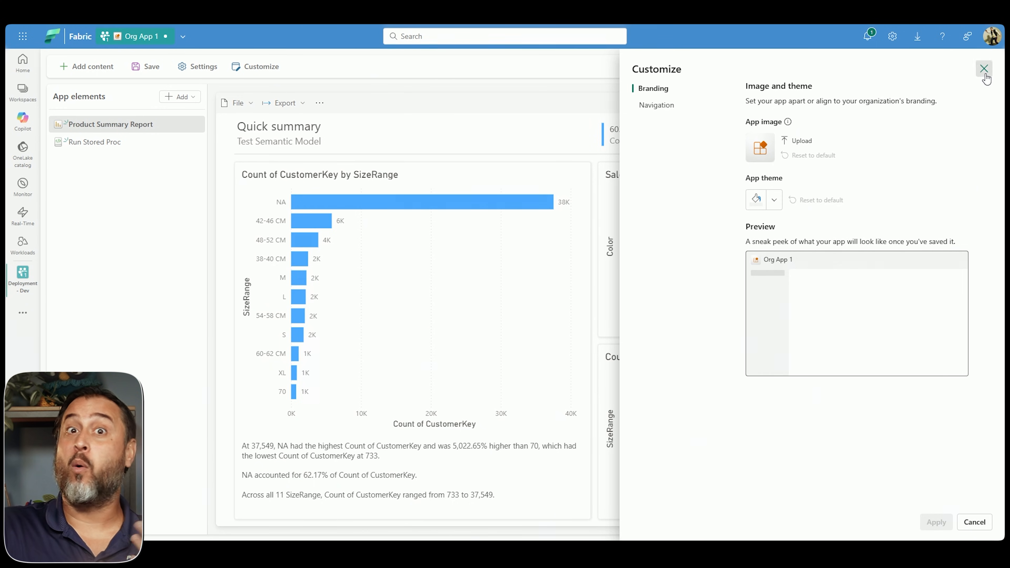
pyautogui.click(983, 68)
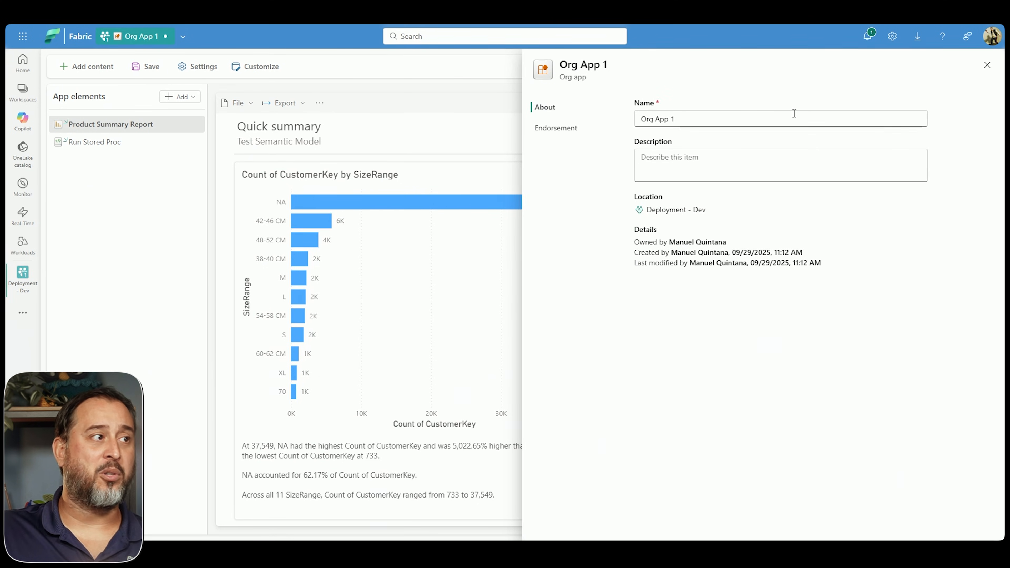
pyautogui.click(987, 65)
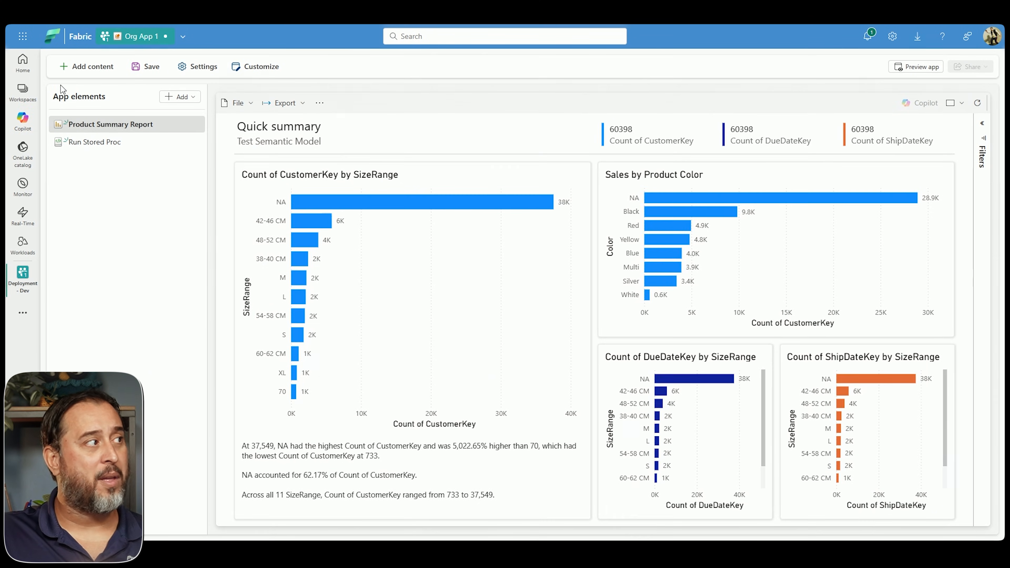
# Save Org App 1 and switch to View app to see it as viewers will.
pyautogui.click(145, 66)
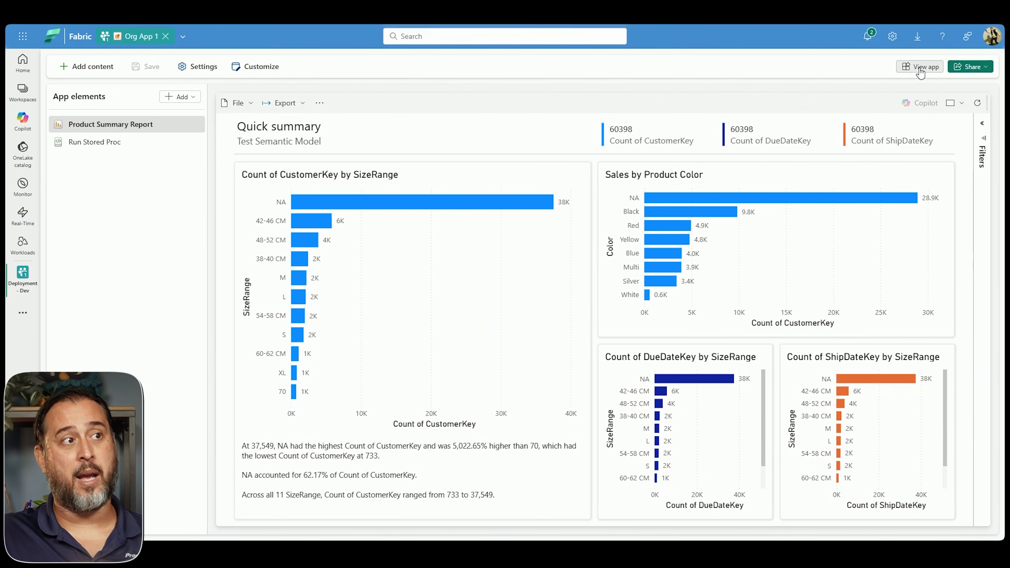
pyautogui.click(923, 66)
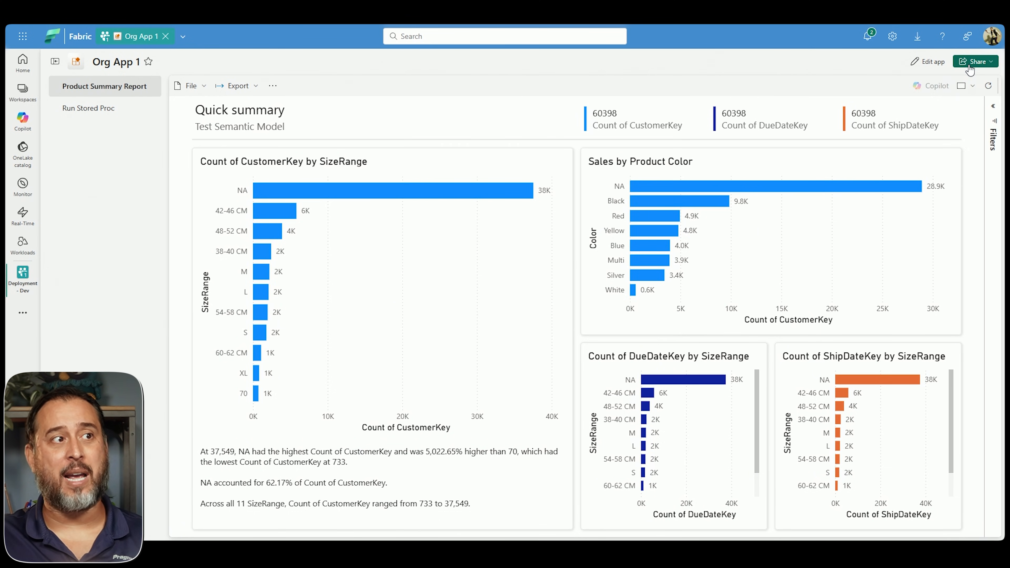
pyautogui.click(975, 61)
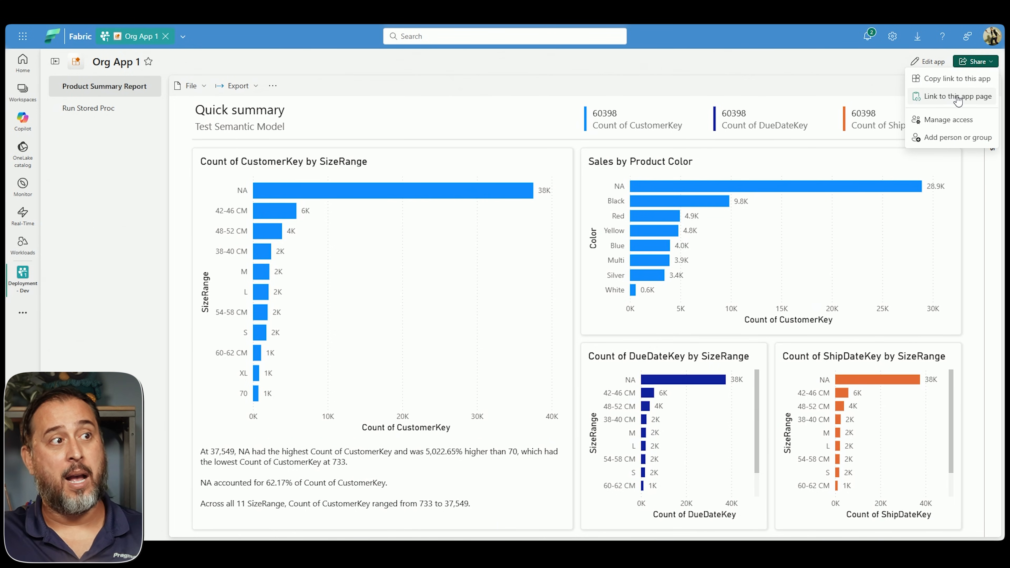
pyautogui.click(947, 120)
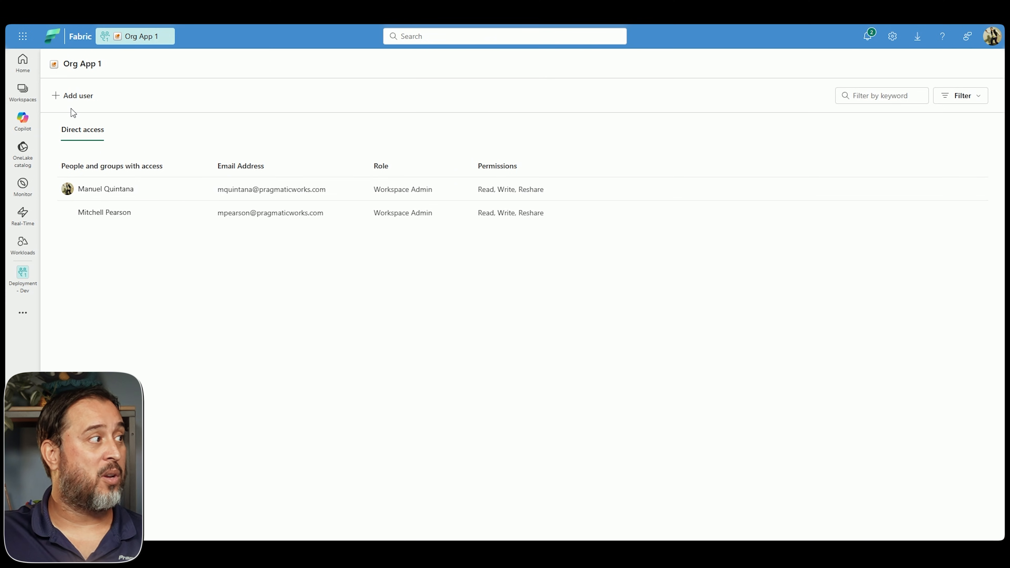
pyautogui.click(77, 95)
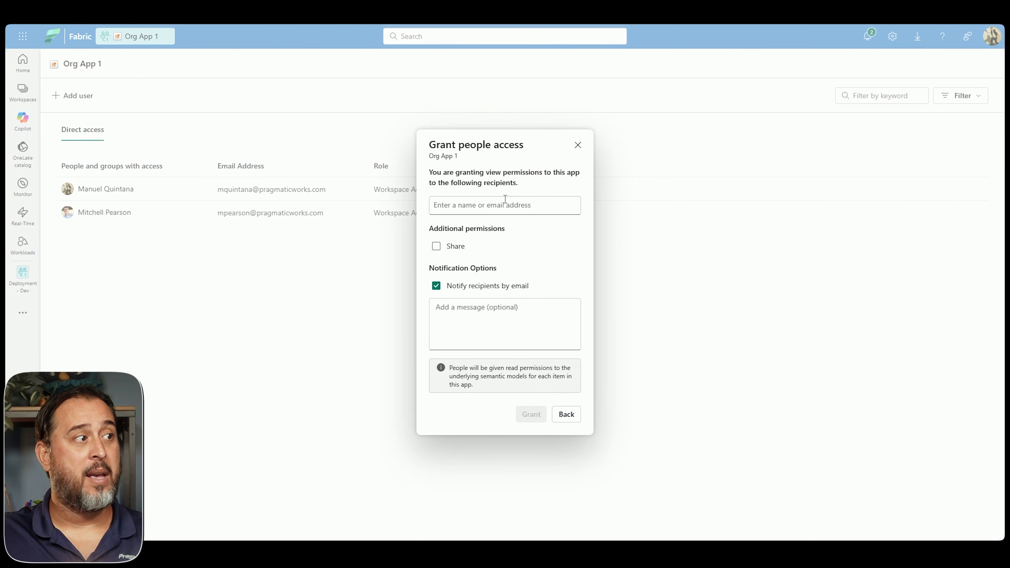
pyautogui.write('trainers')
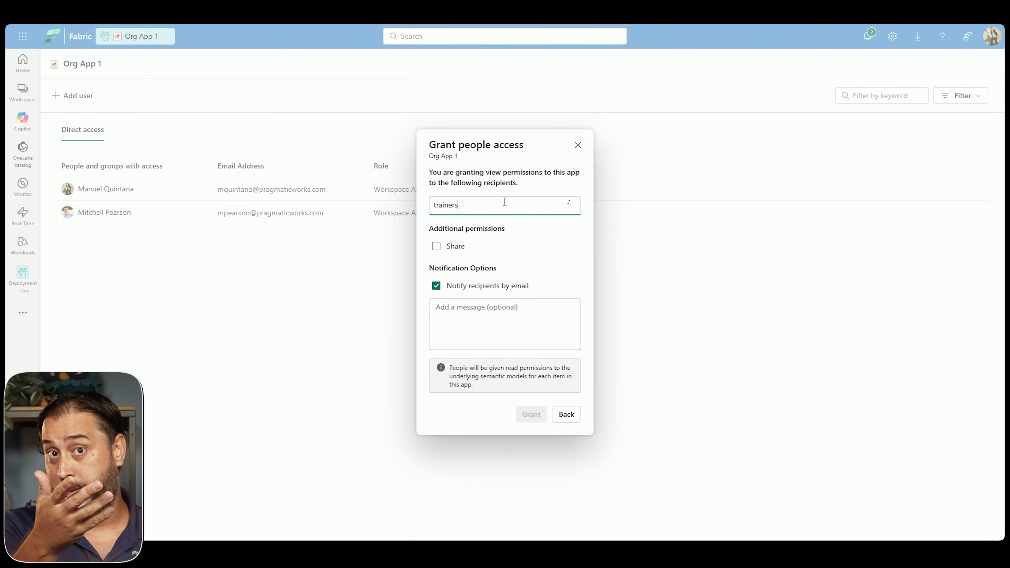
pyautogui.click(505, 204)
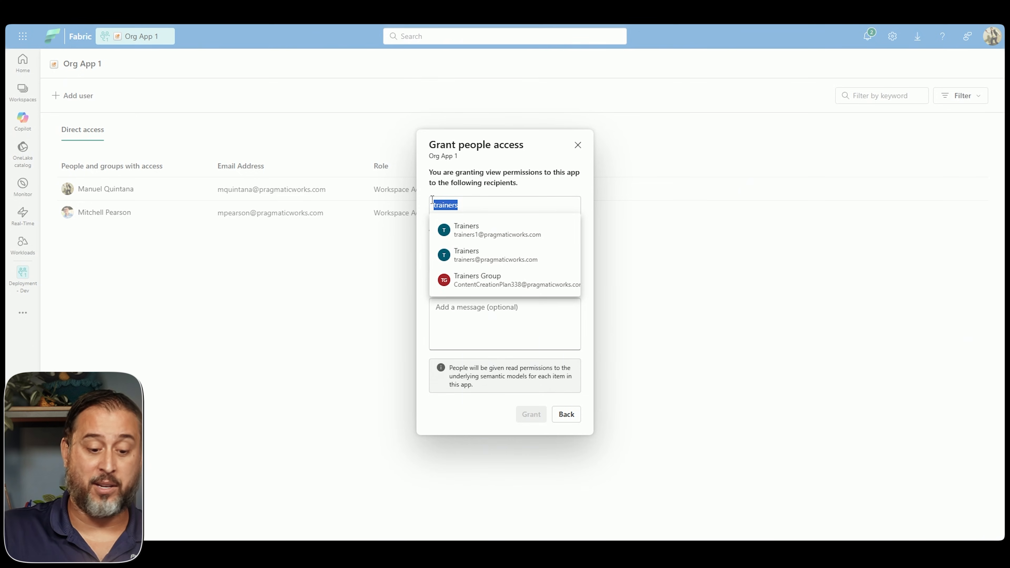
pyautogui.write('zane good')
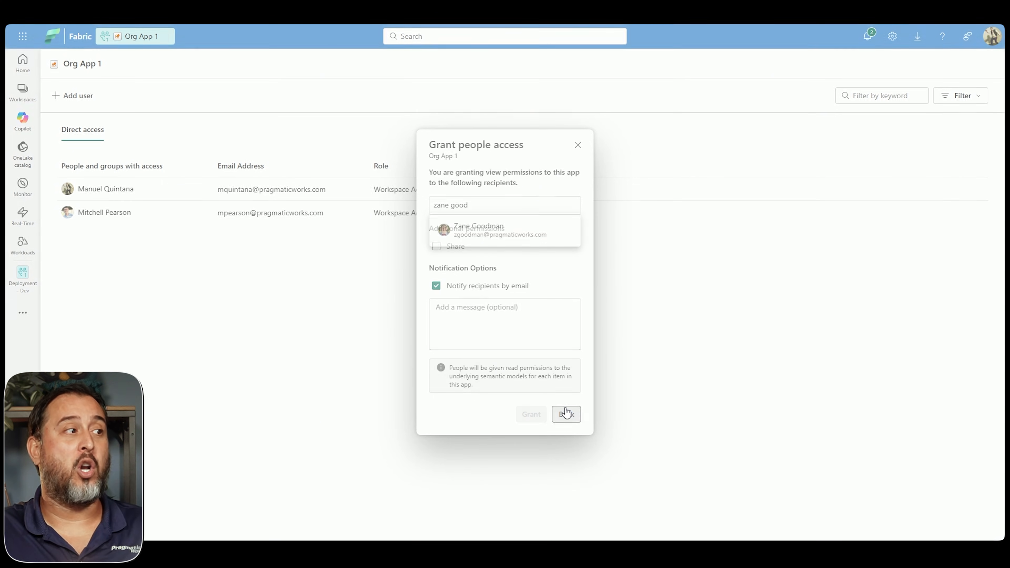
pyautogui.click(574, 413)
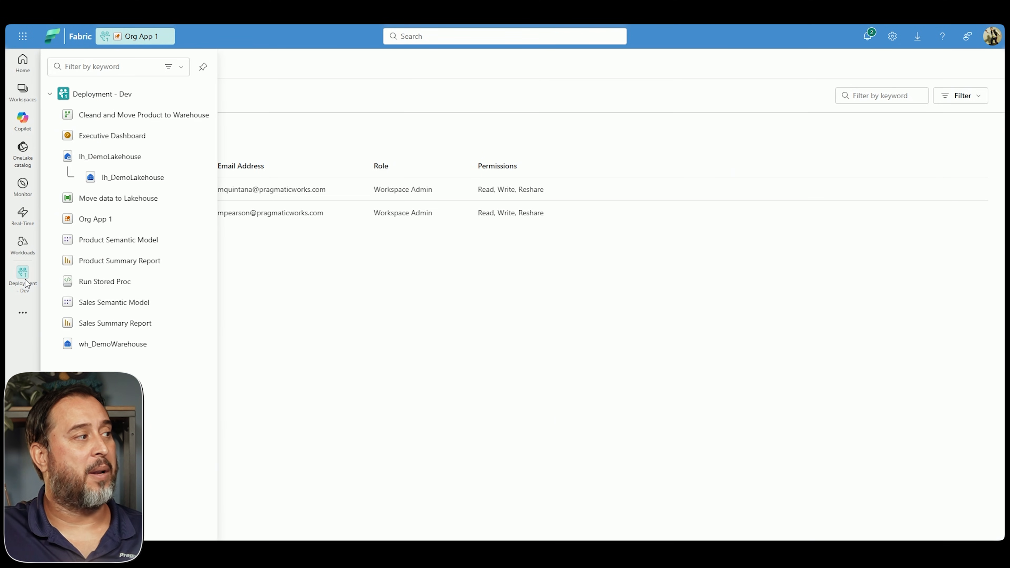
# Return to the Deployment - Dev workspace item list, now showing Org App 1.
pyautogui.click(23, 278)
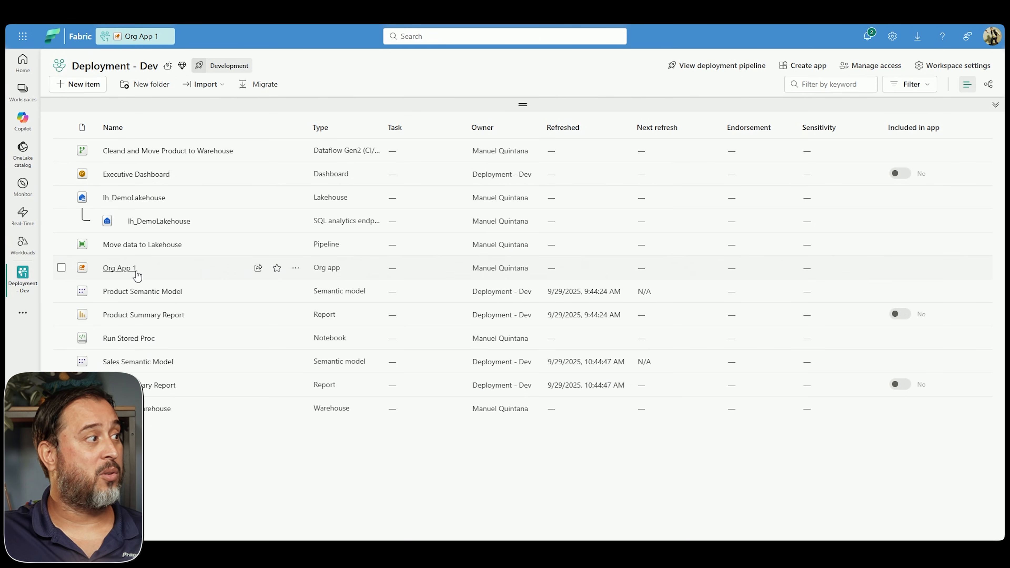
pyautogui.moveTo(170, 265)
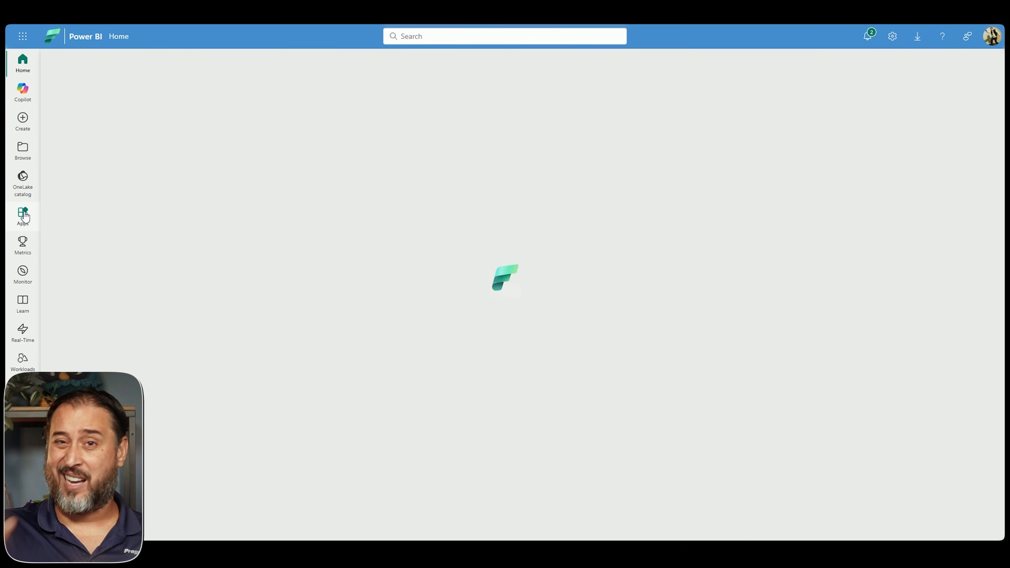
# Confirm Org App 1 appears in the Power BI Apps list as an org app, then return to Home.
pyautogui.click(22, 216)
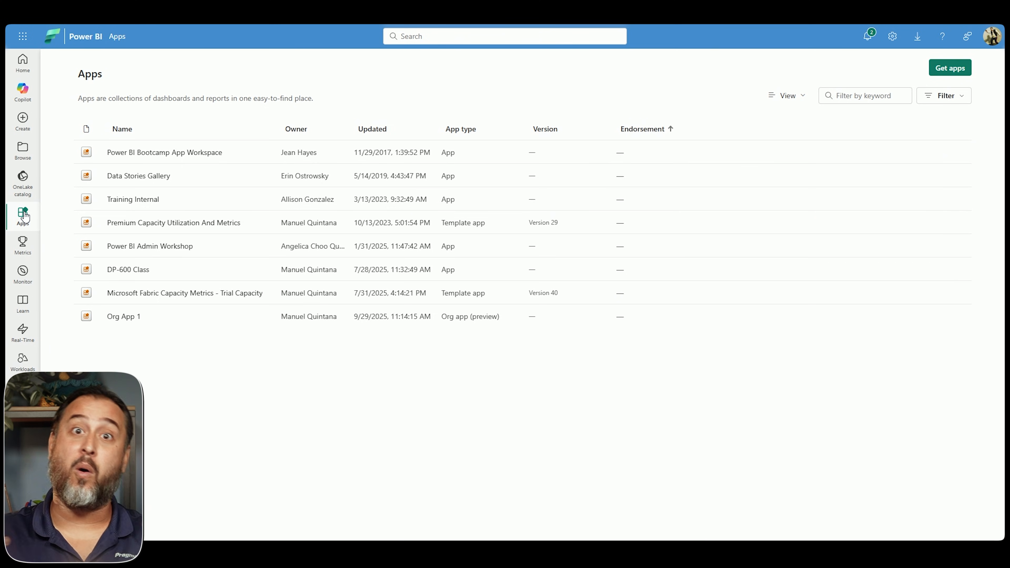
pyautogui.moveTo(22, 63)
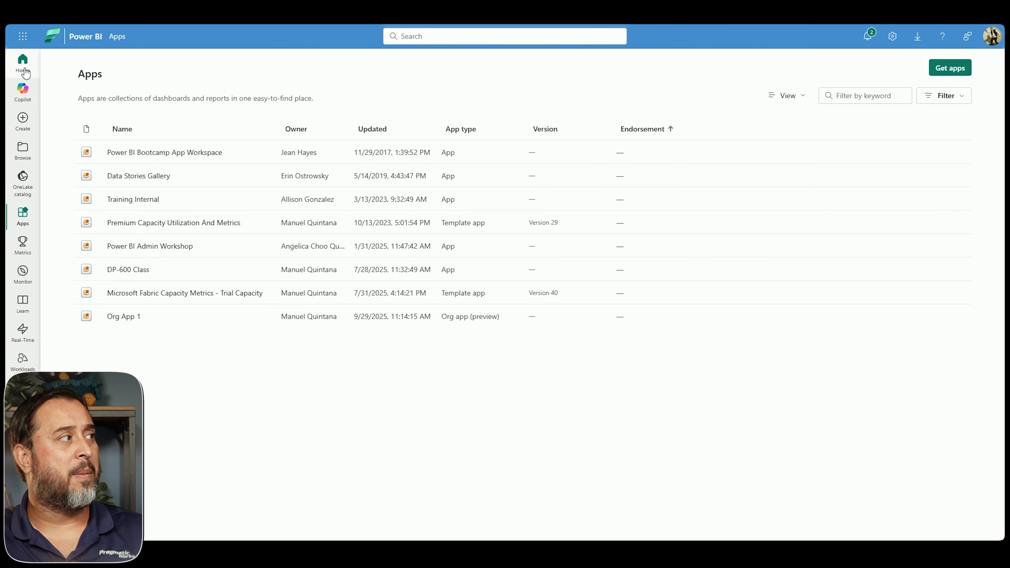
pyautogui.click(23, 63)
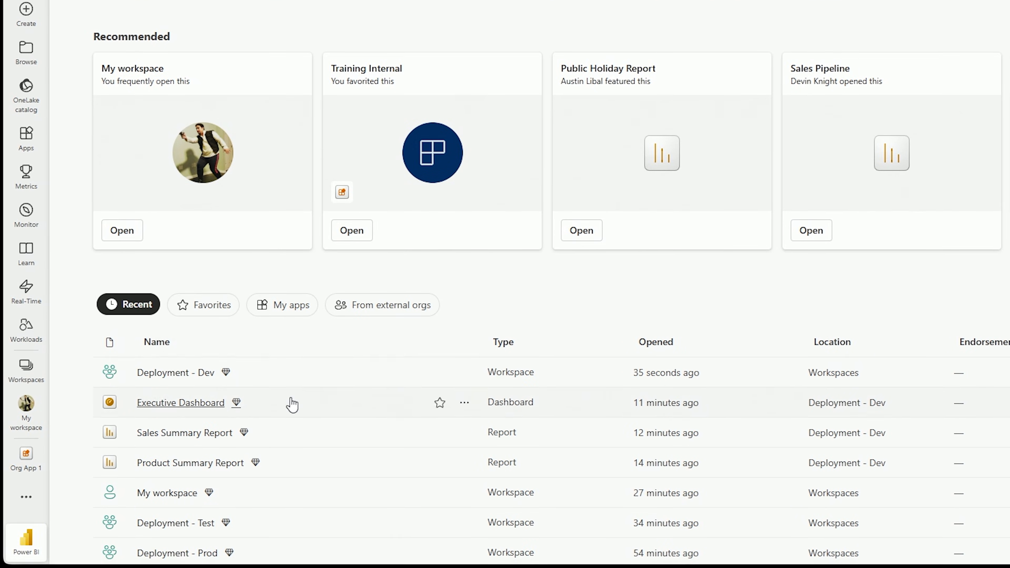
pyautogui.moveTo(147, 393)
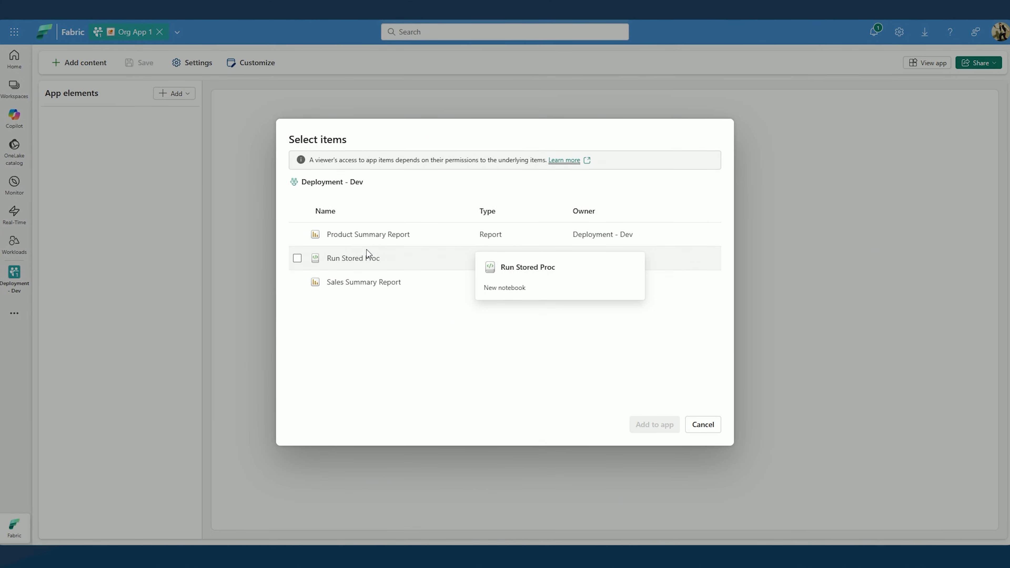
pyautogui.moveTo(451, 261)
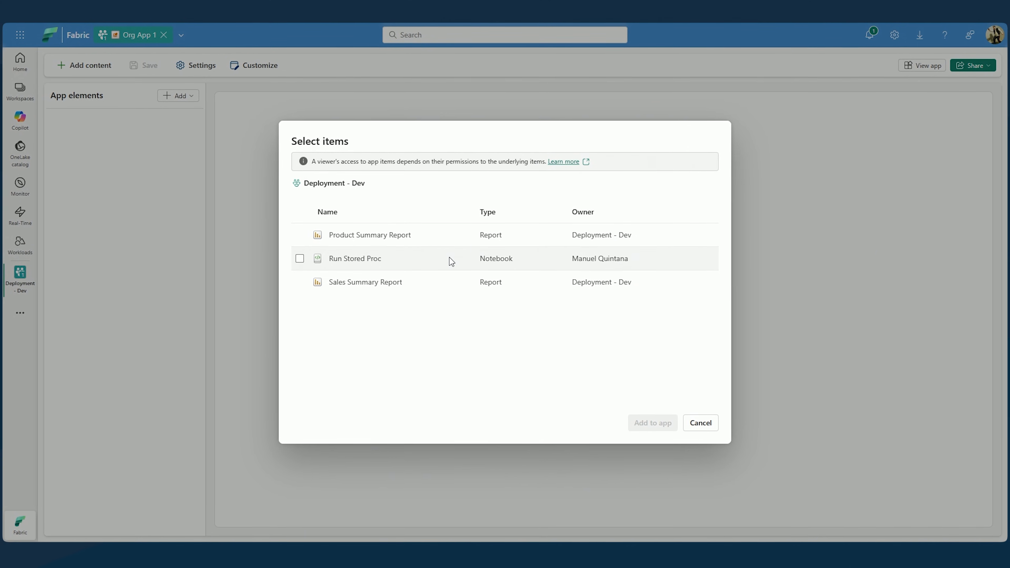